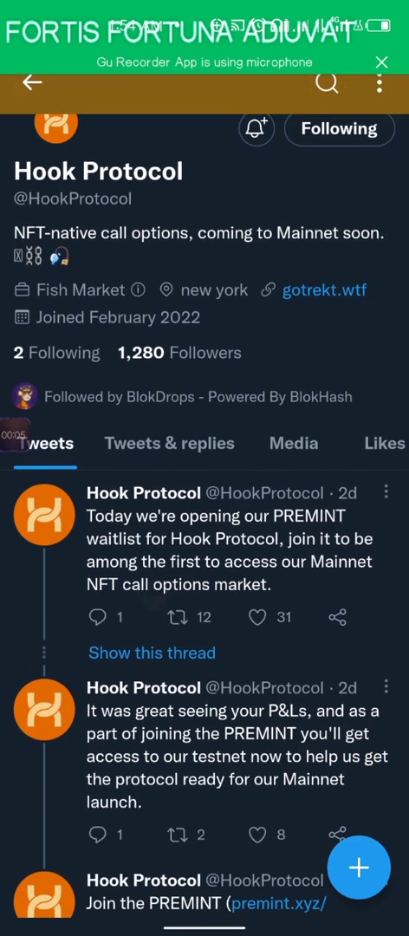
Scroll down through the PREMINT Hook Testnet Access page to review the Registered wallet details
scroll(down, 3)
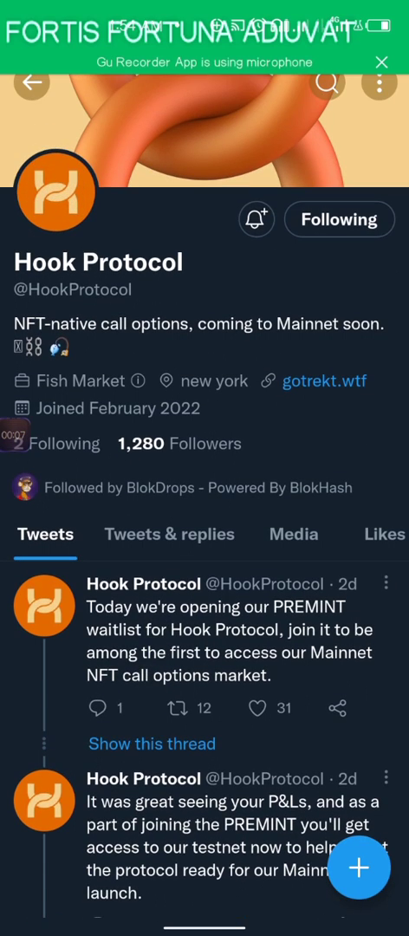
scroll(down, 3)
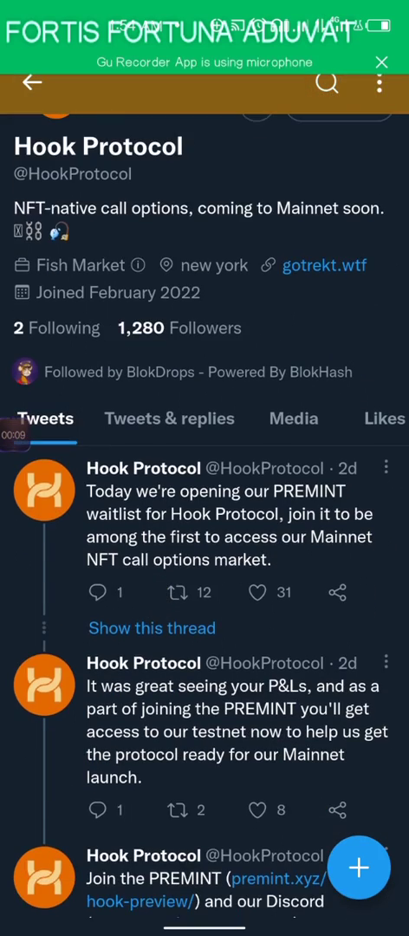
scroll(down, 3)
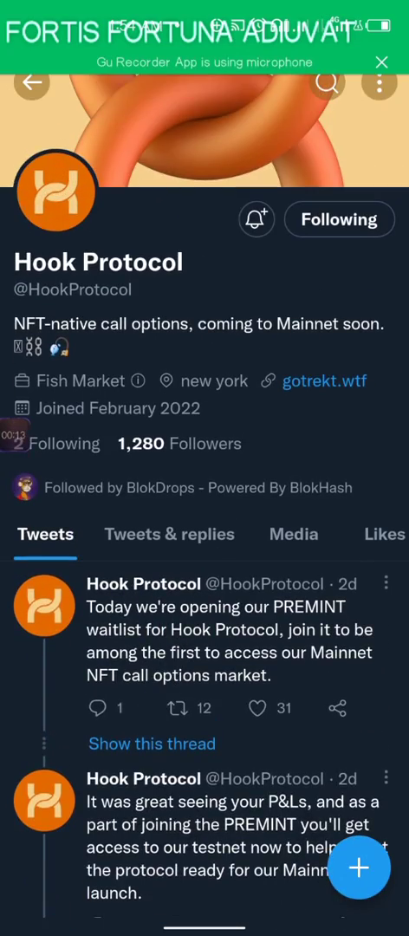
scroll(down, 3)
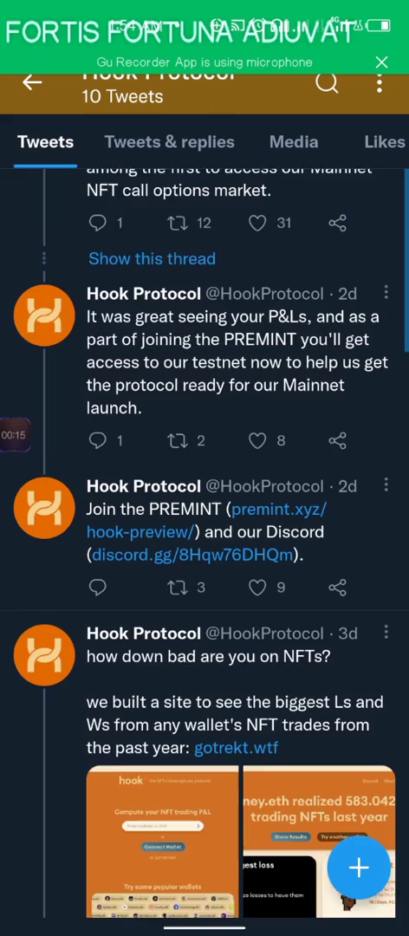
scroll(down, 3)
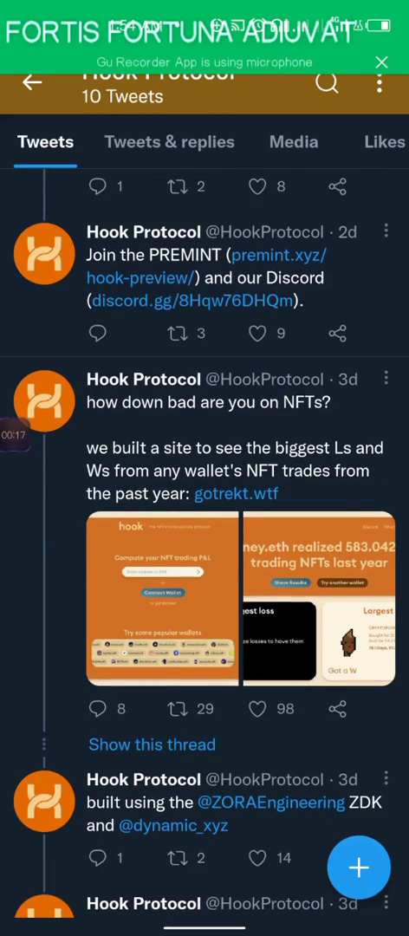
scroll(down, 3)
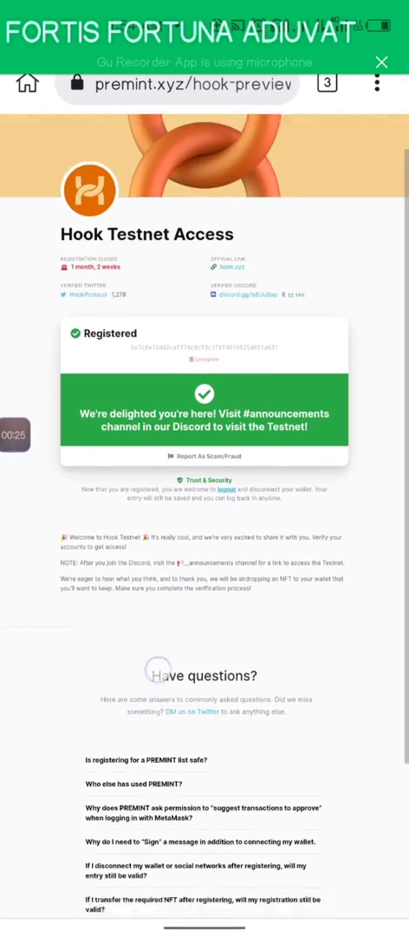
scroll(down, 3)
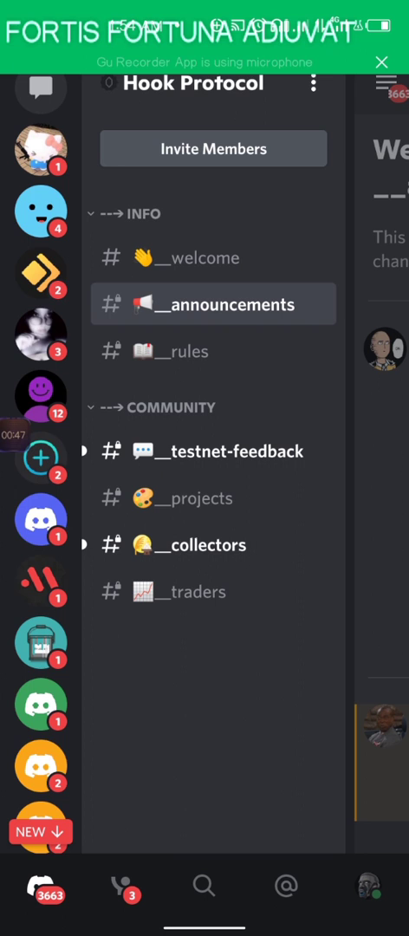
Read the Hook Protocol #announcements welcome post with the testnet landing page and PREMINT links
click(165, 544)
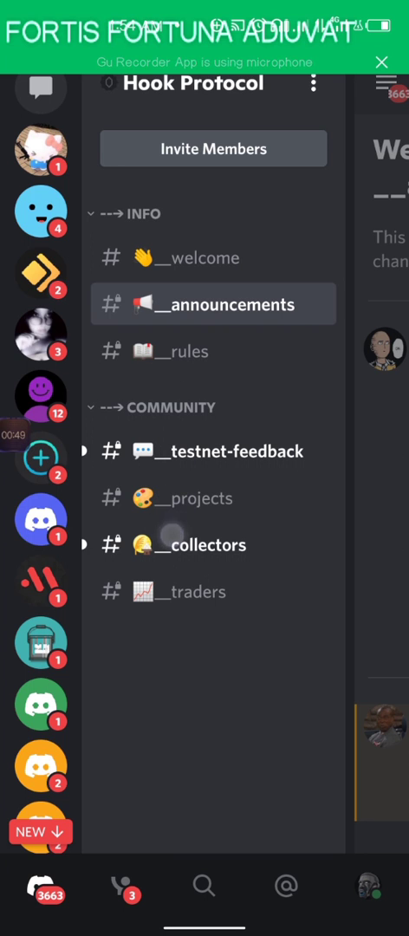
click(211, 305)
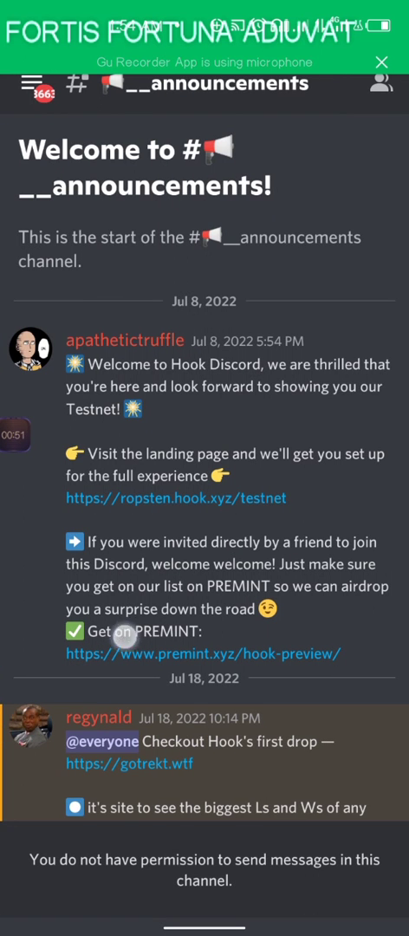
scroll(down, 3)
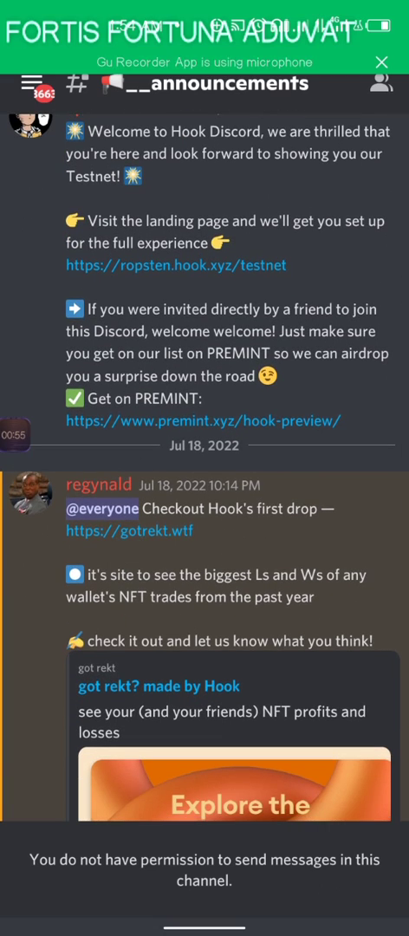
scroll(down, 3)
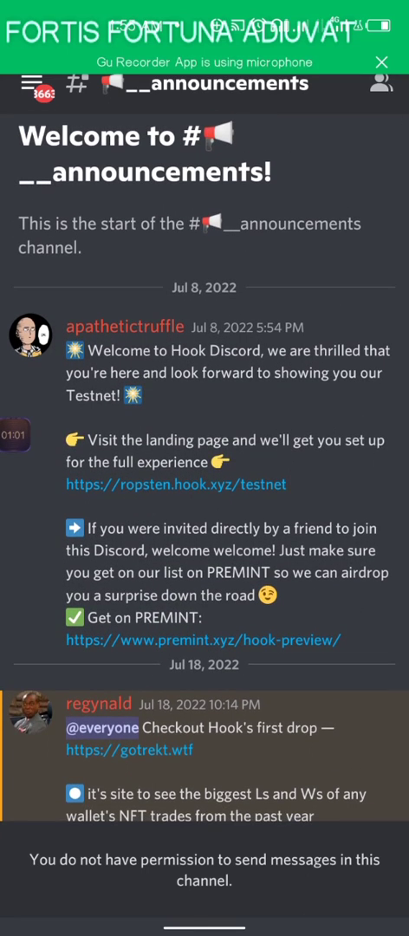
scroll(down, 3)
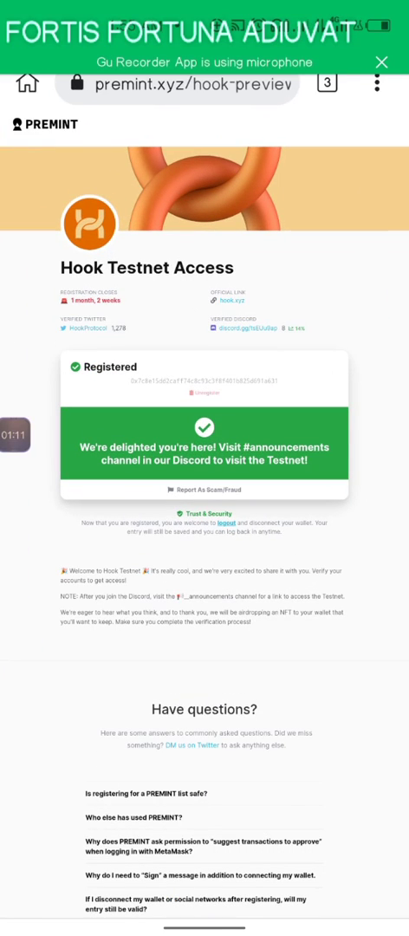
Return to the PREMINT Hook Testnet Access tab, bringing up the MetaMask unlock screen
click(326, 83)
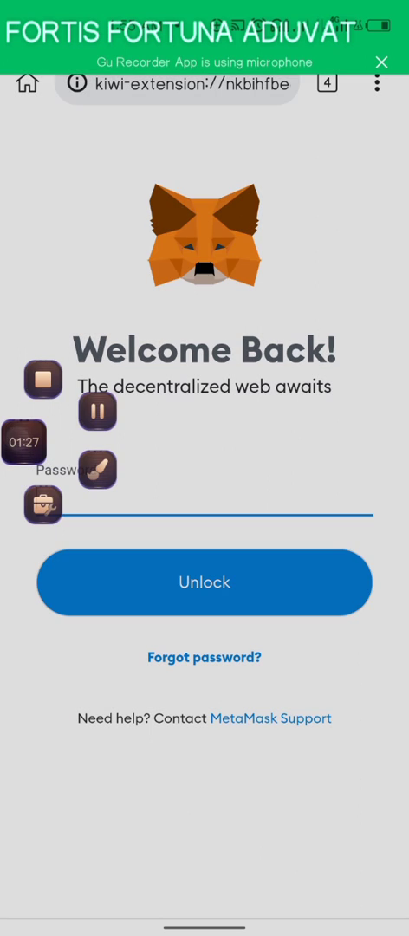
Unlock MetaMask and keep the wallet on the Ropsten Test Network with 18.0454 RopstenETH
click(205, 582)
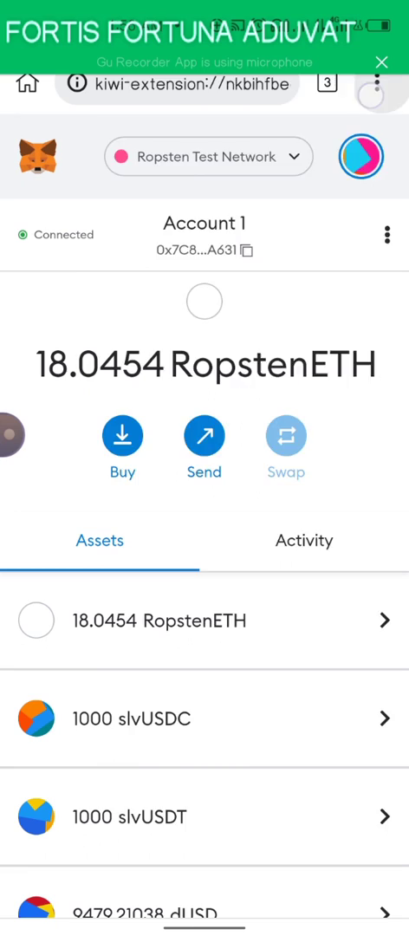
click(208, 156)
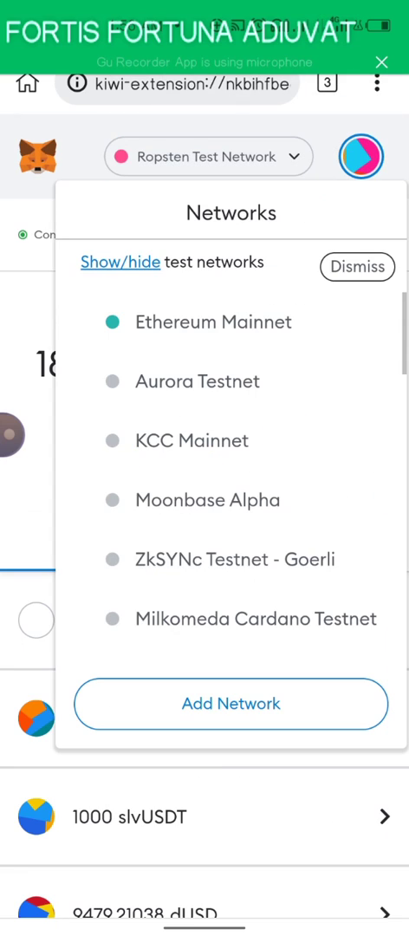
scroll(down, 3)
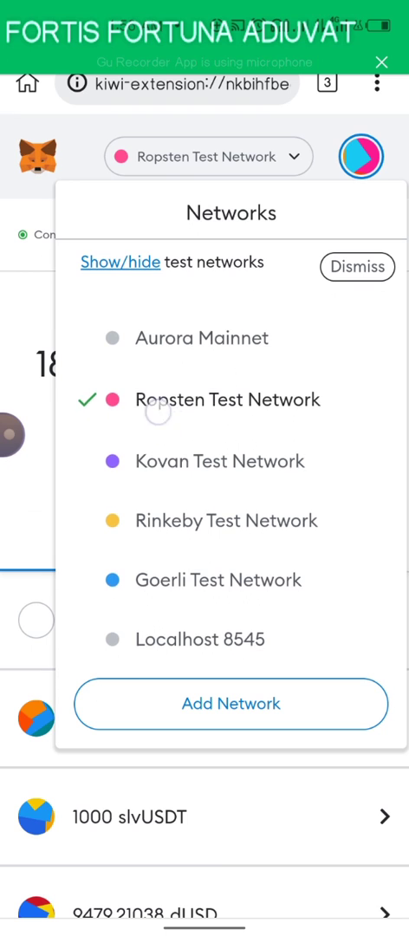
click(357, 267)
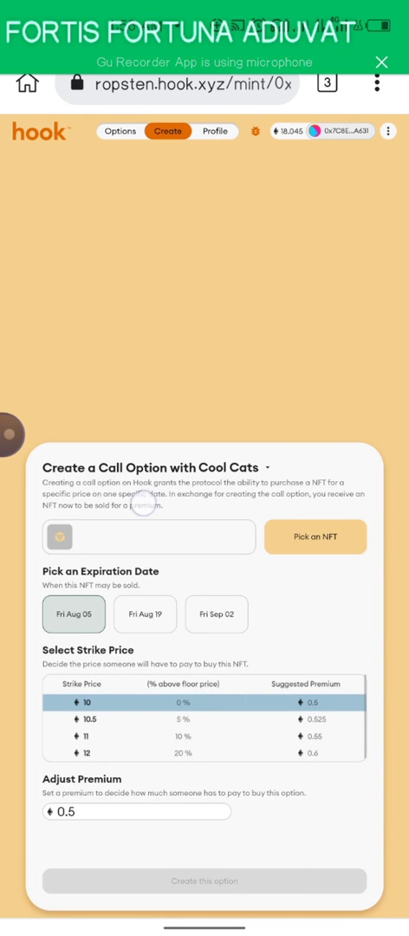
Reach the Create a Call Option with Cool Cats form and start picking an NFT from the wallet
scroll(down, 3)
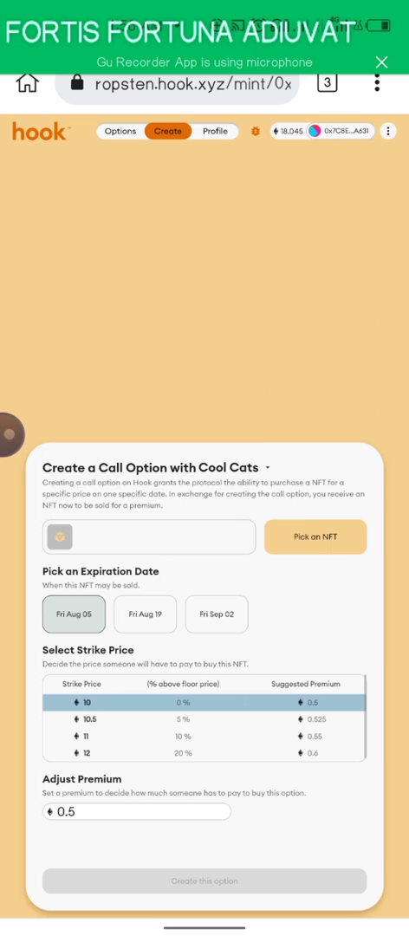
click(315, 537)
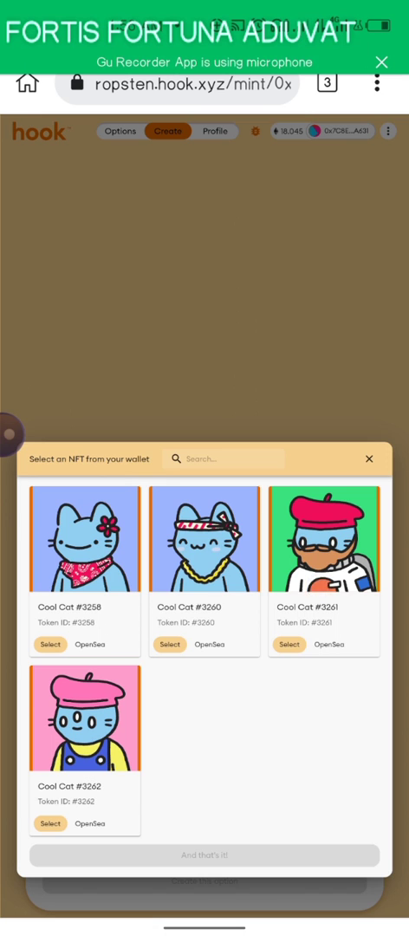
Choose a Cool Cat from the wallet, set the strike price to 10.5 for a 0.525 premium, and submit the option
click(289, 645)
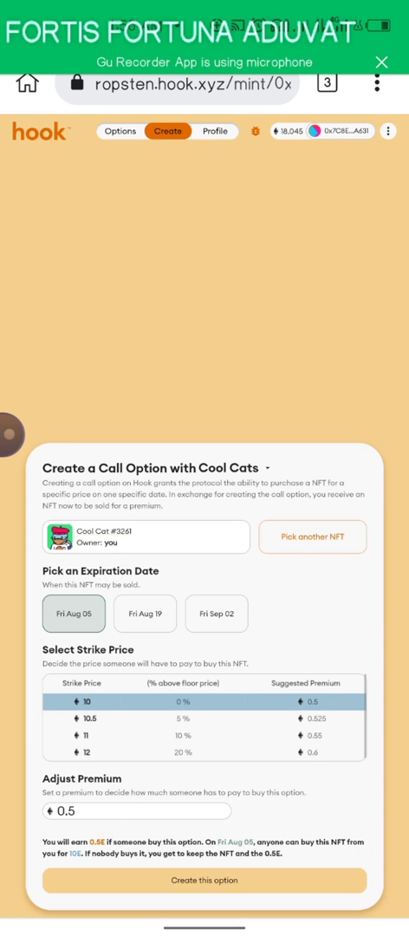
click(146, 614)
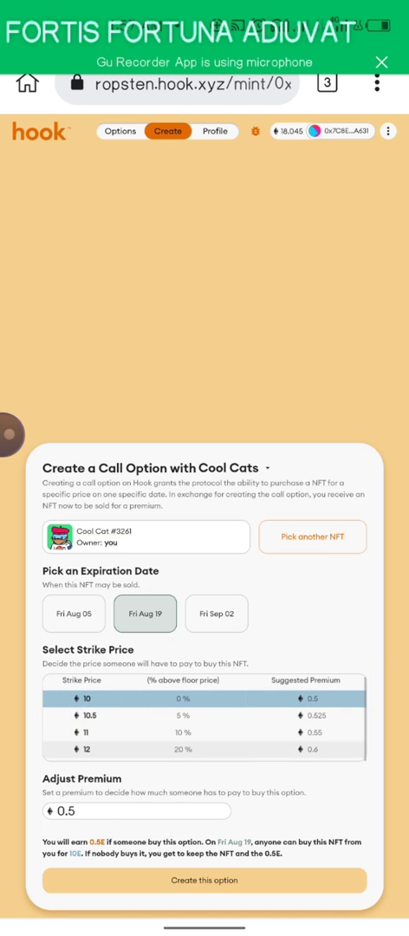
click(205, 717)
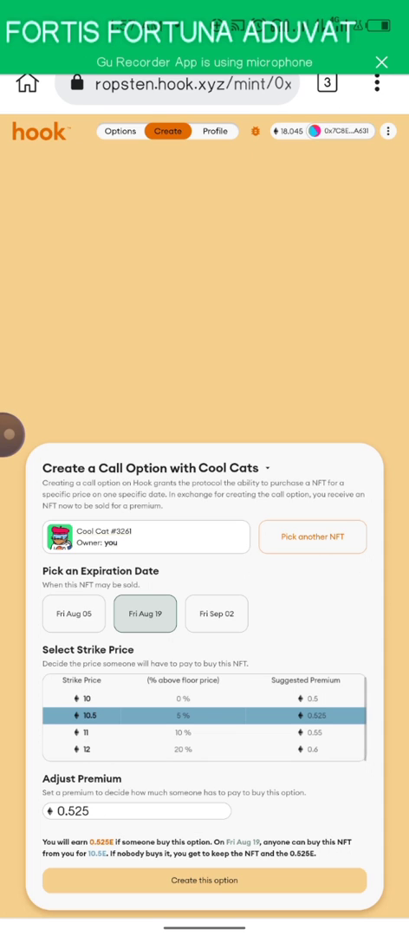
scroll(down, 3)
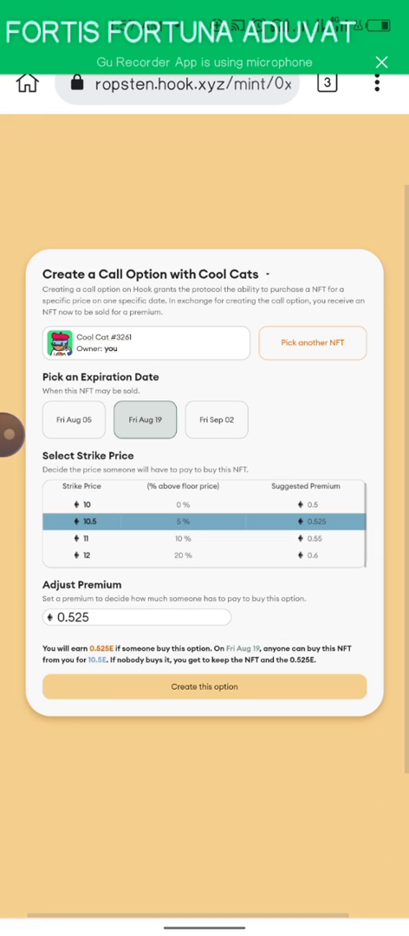
click(204, 686)
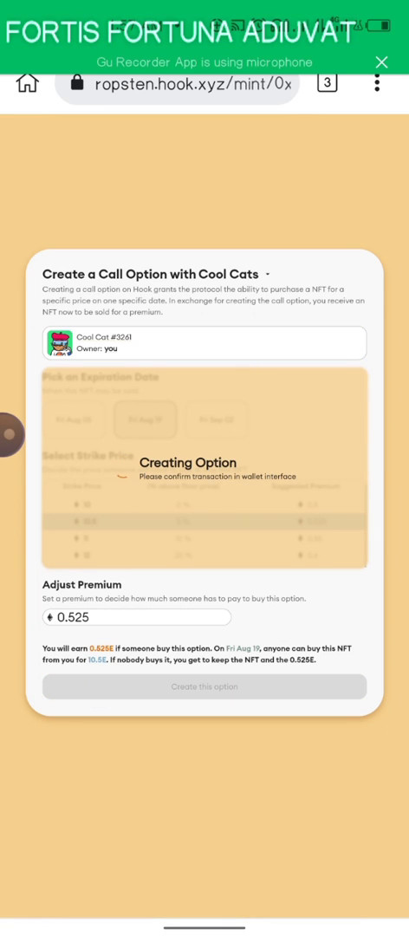
Reach MetaMask via the Kiwi browser menu and confirm the option-creation transaction with 0.00048733 RopstenETH gas
click(368, 83)
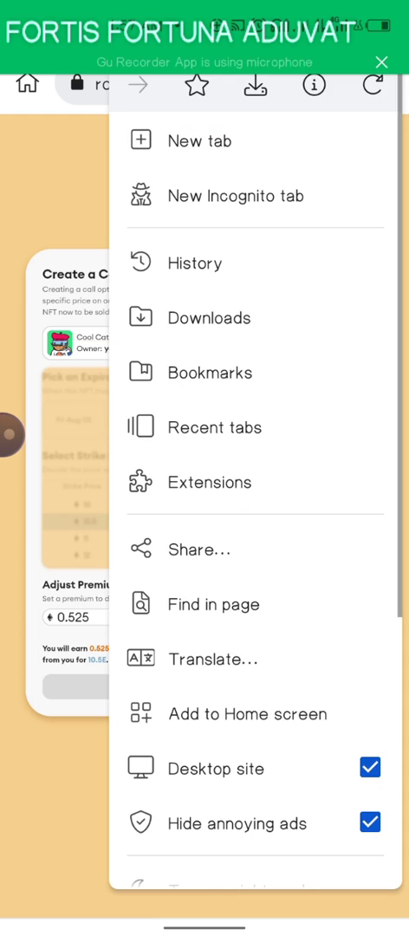
scroll(down, 3)
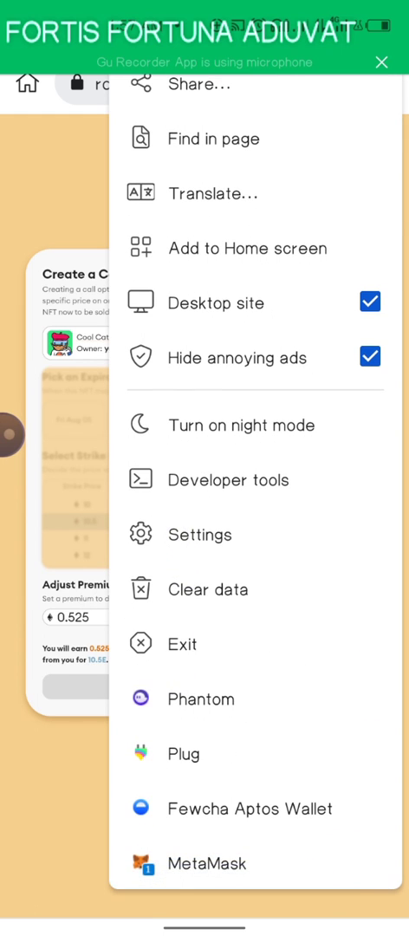
click(204, 863)
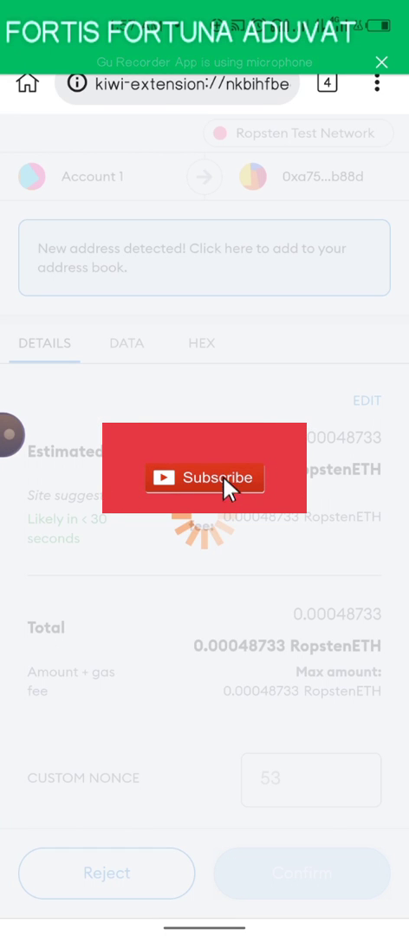
click(205, 478)
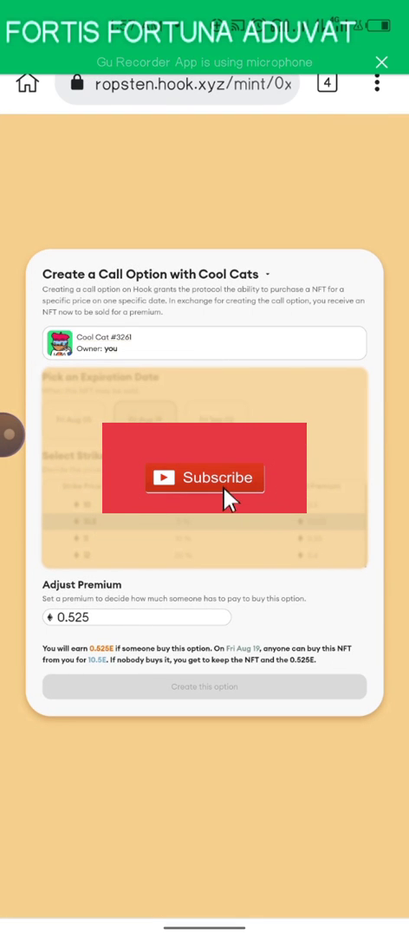
Acknowledge the 'Option created' confirmation on the Hook testnet page
click(204, 479)
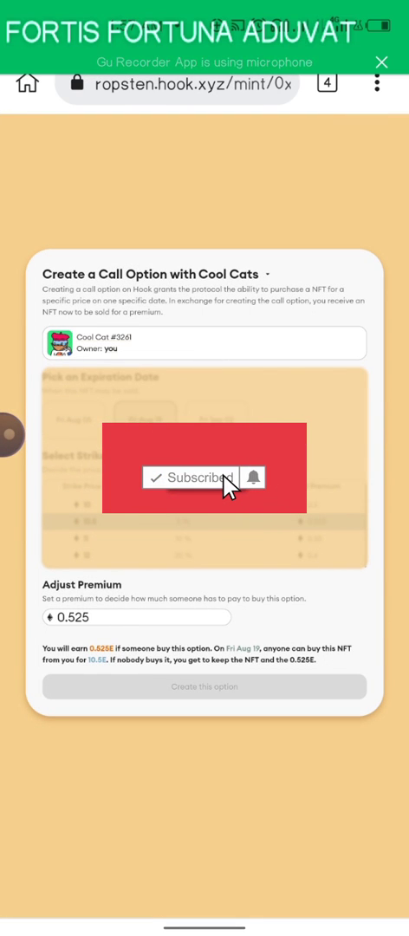
mouse_move(227, 487)
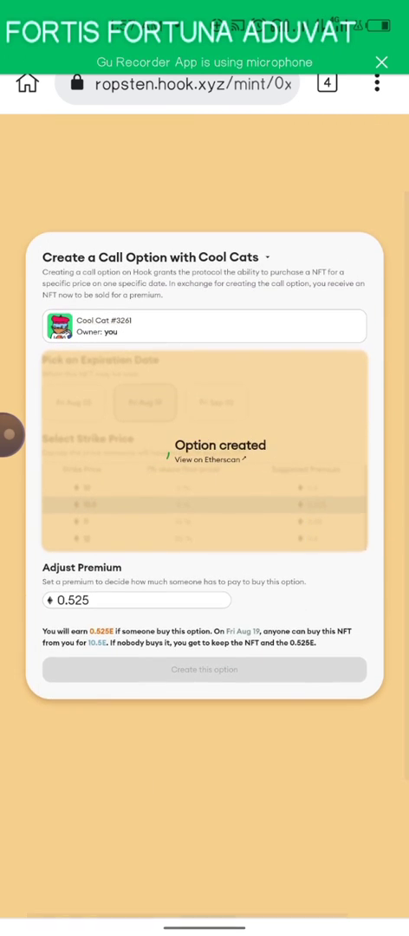
click(205, 668)
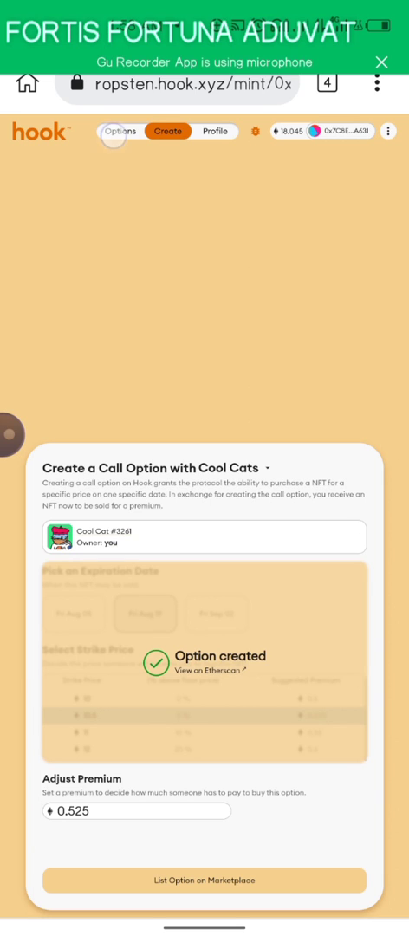
View Hook's Options overview listing All Collections, then head to the OpenSea testnet site
click(121, 132)
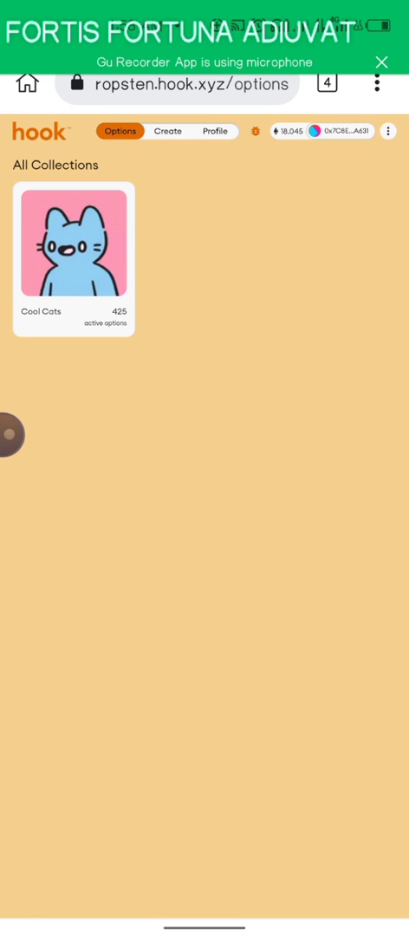
click(215, 132)
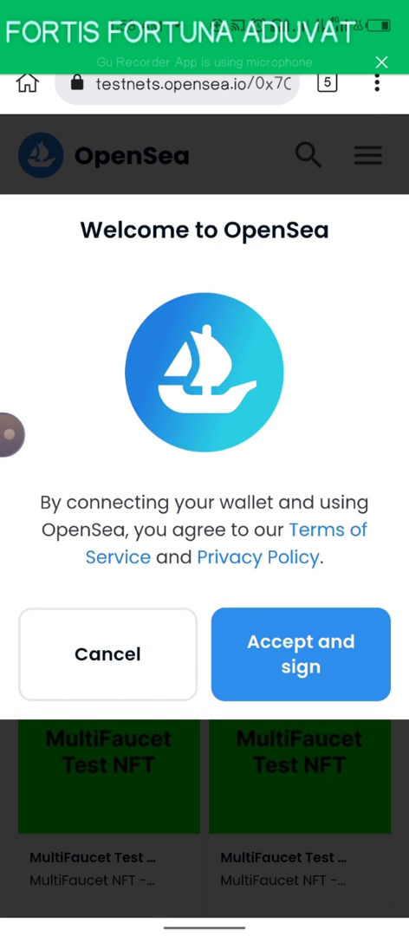
Reach MetaMask via the browser menu and sign OpenSea's testnet sign-in message for Account 1
click(376, 81)
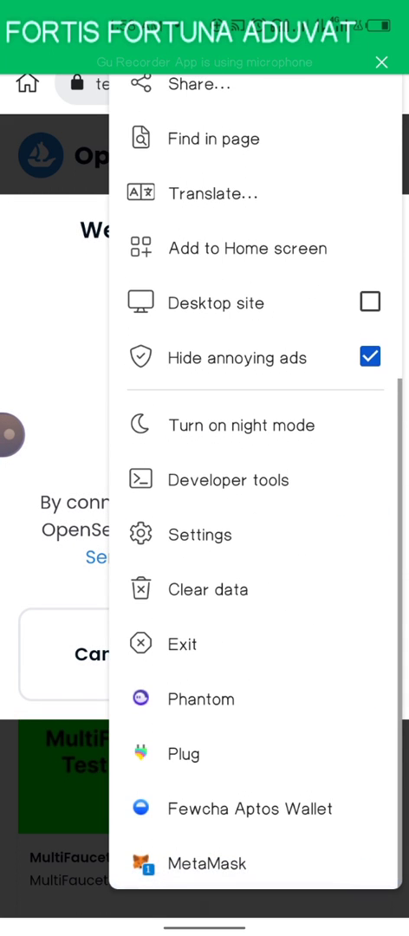
click(205, 863)
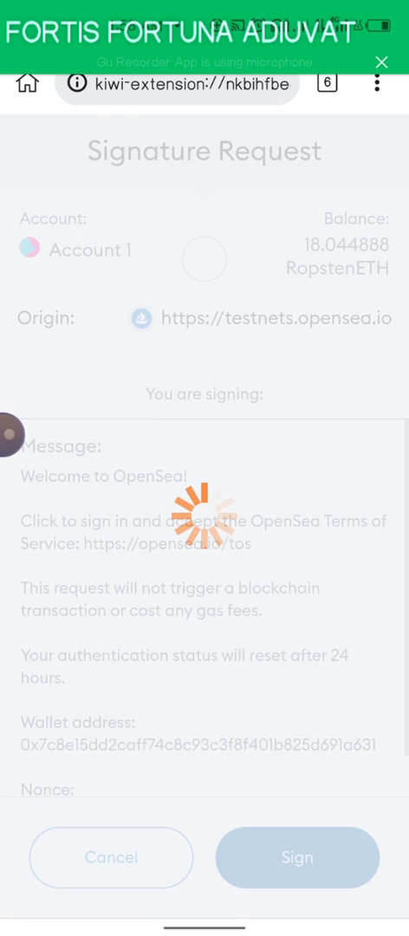
click(299, 856)
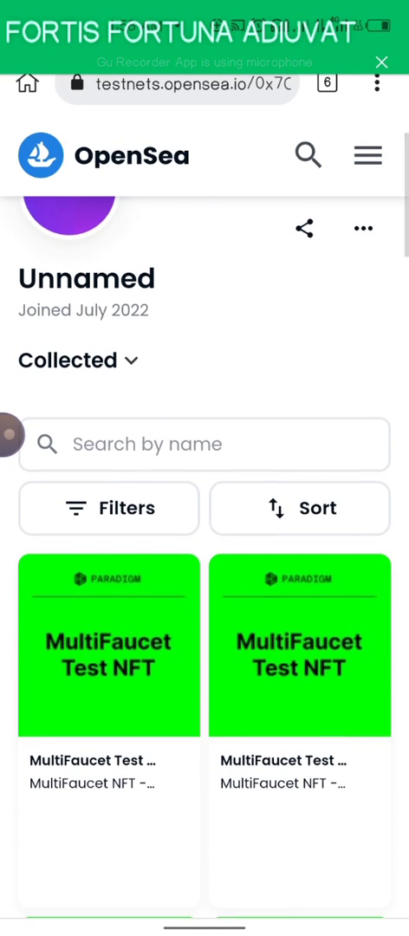
scroll(down, 3)
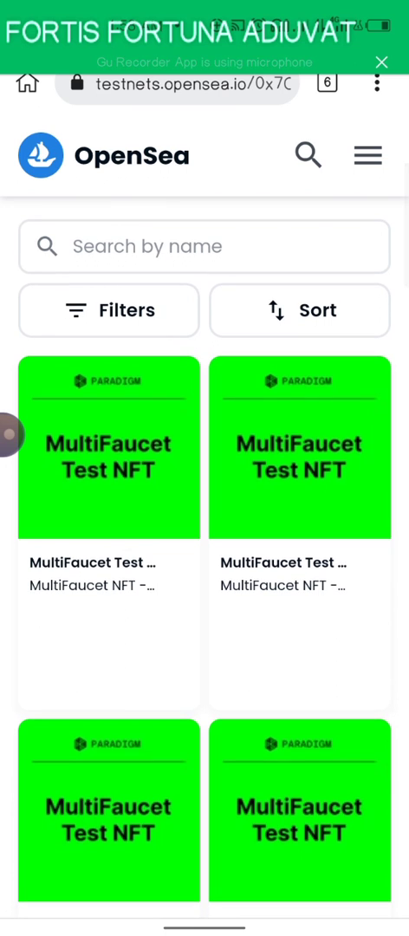
scroll(down, 3)
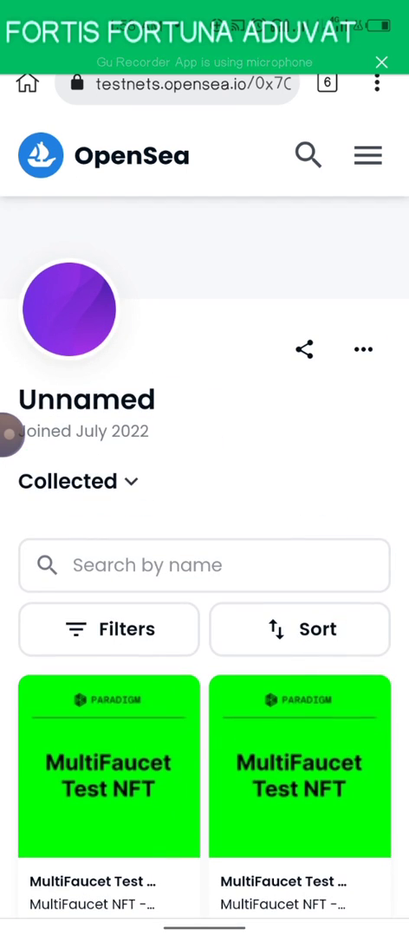
scroll(down, 3)
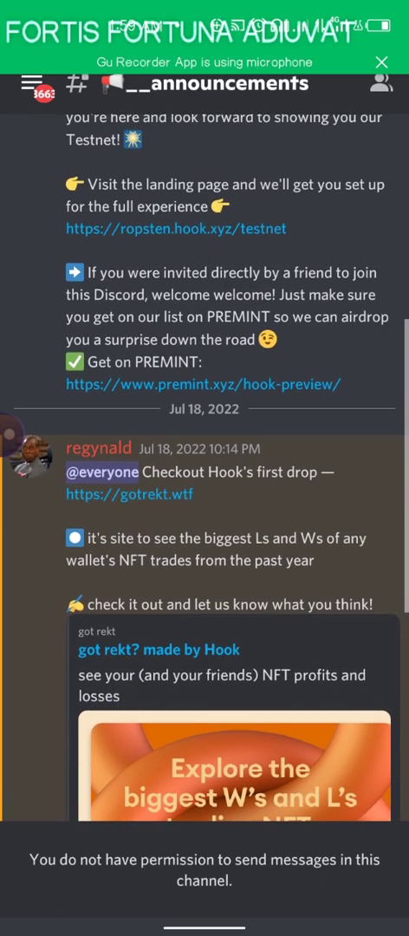
scroll(down, 3)
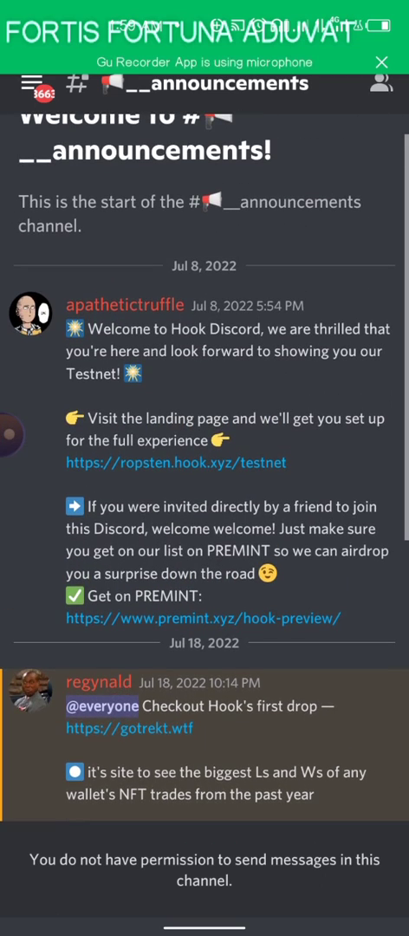